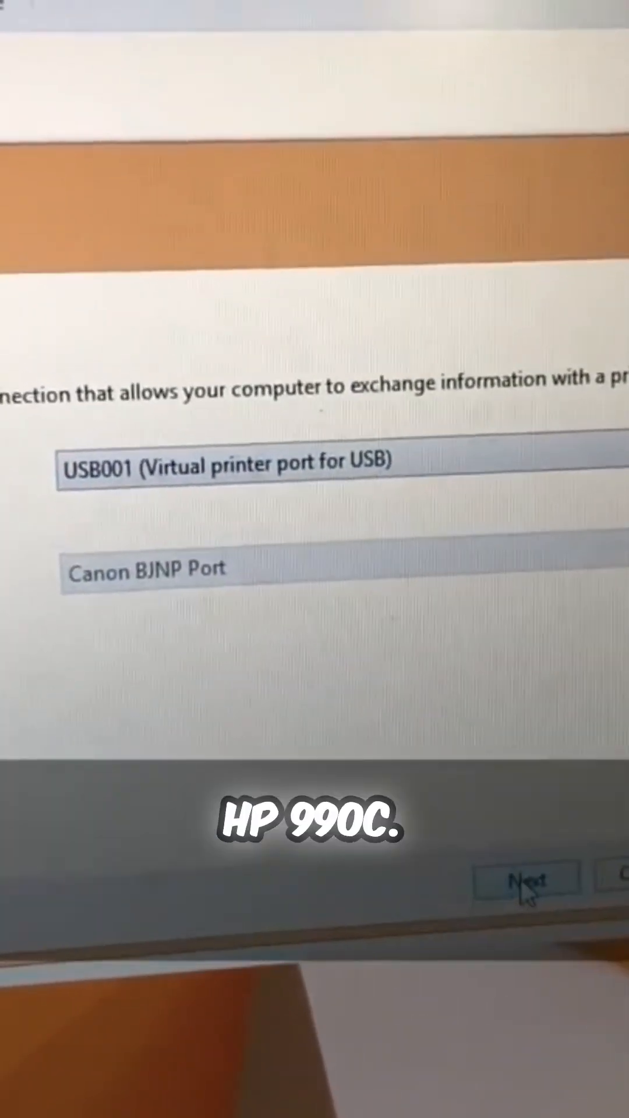
- Use the USB001 virtual USB port for the new printer and continue
left_click(526, 880)
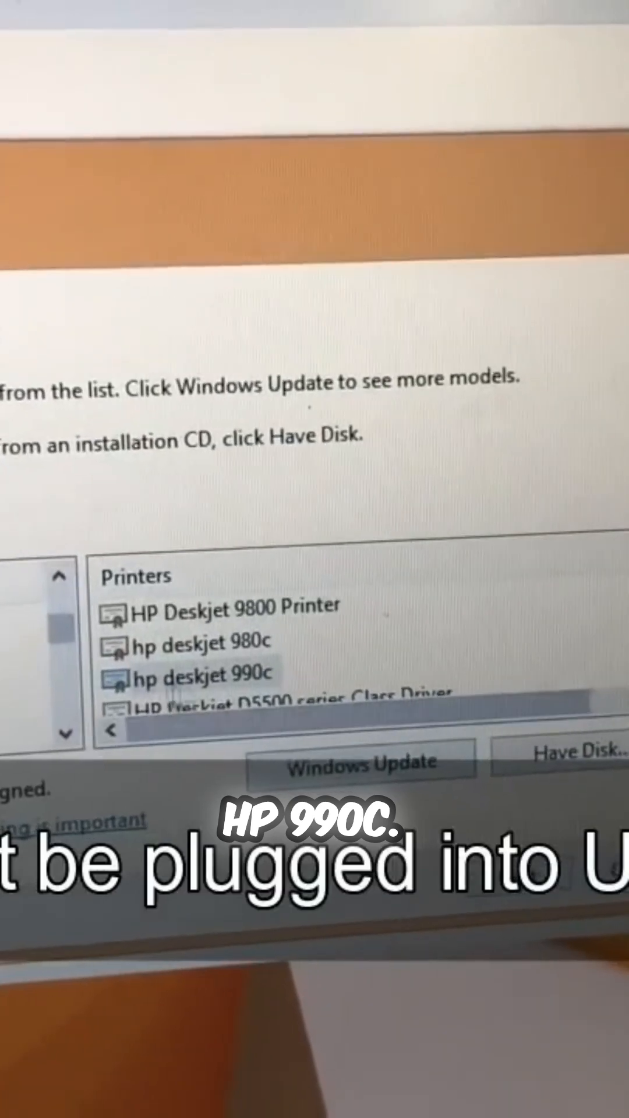
- Select the hp deskjet 990c driver and continue to the naming step
left_click(192, 686)
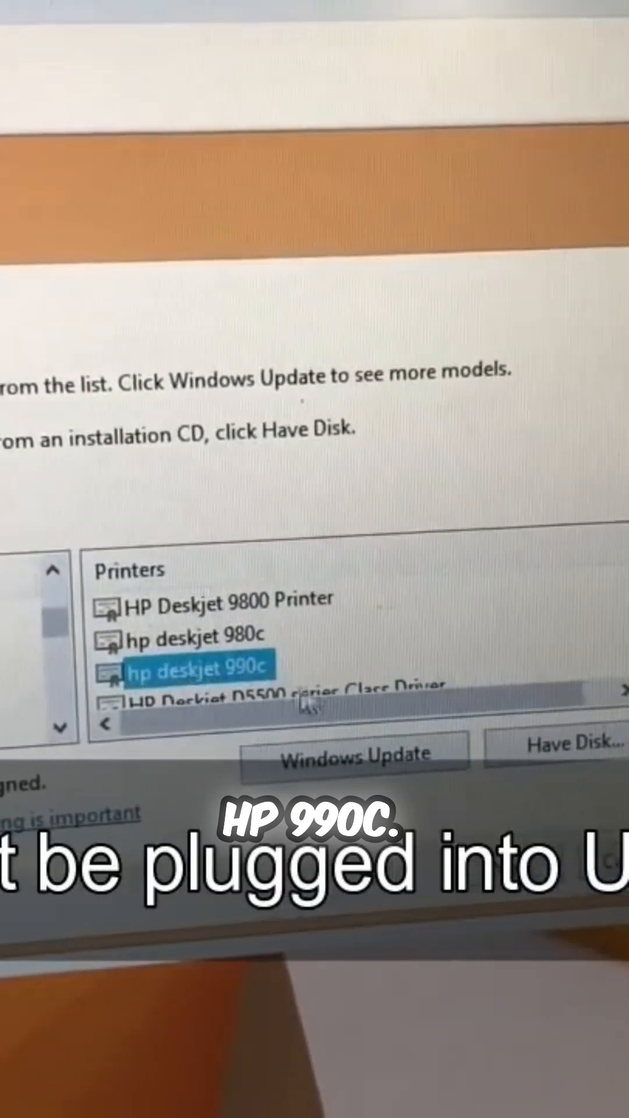
left_click(506, 863)
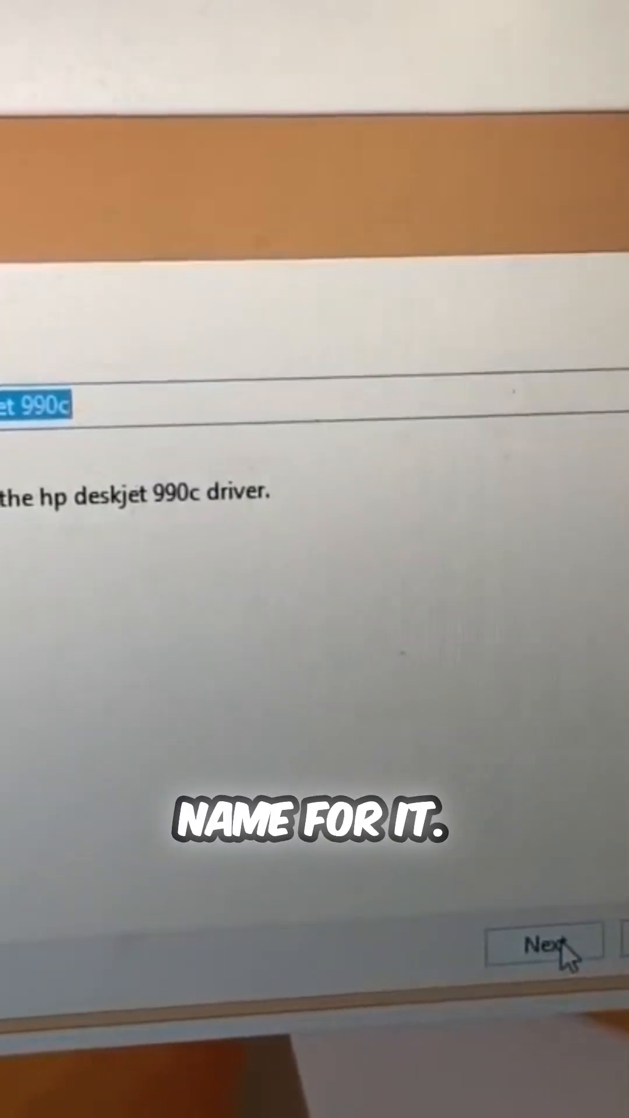
- Accept the default name 'hp deskjet 990c' and install the printer
left_click(547, 951)
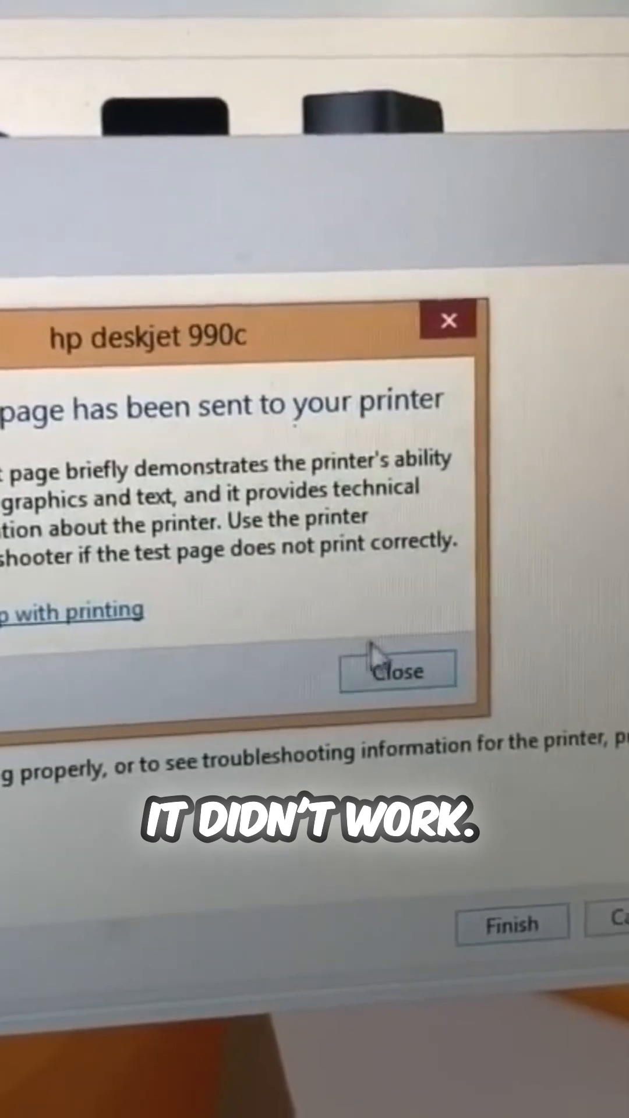
- Close the notice confirming the test page was sent
left_click(397, 672)
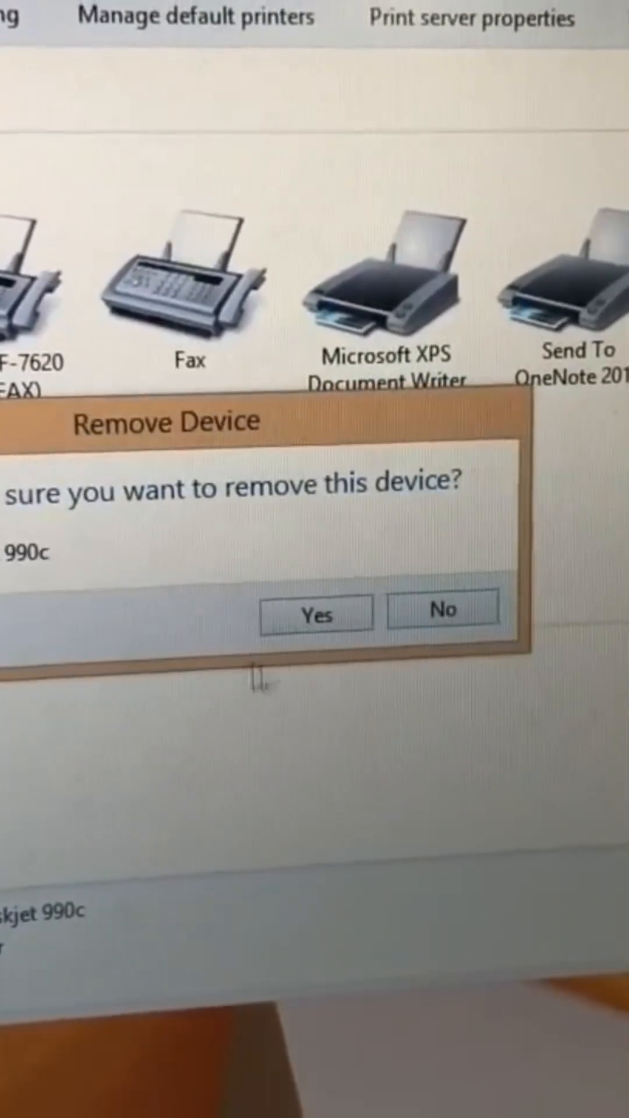
- Confirm removal of hp deskjet 990c and check the remaining printers list
left_click(315, 613)
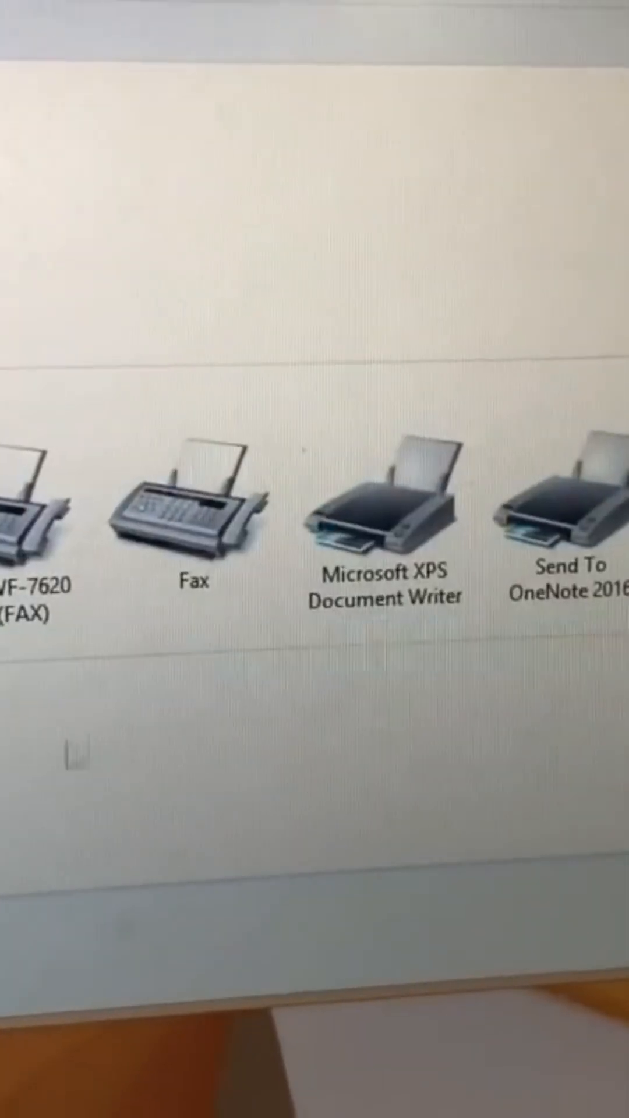
scroll("down", 3)
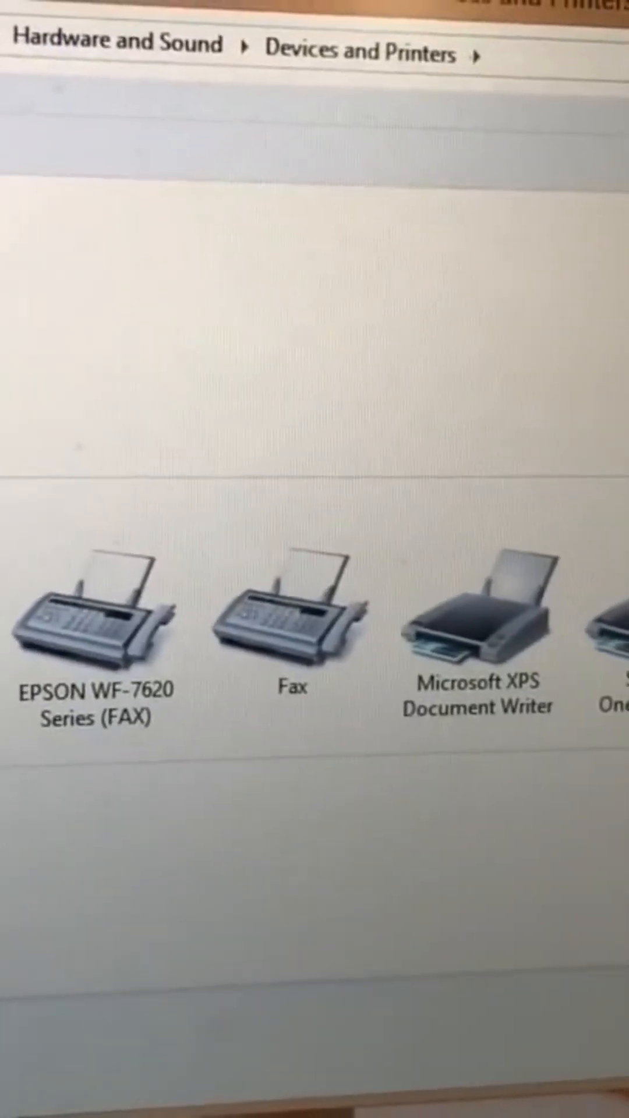